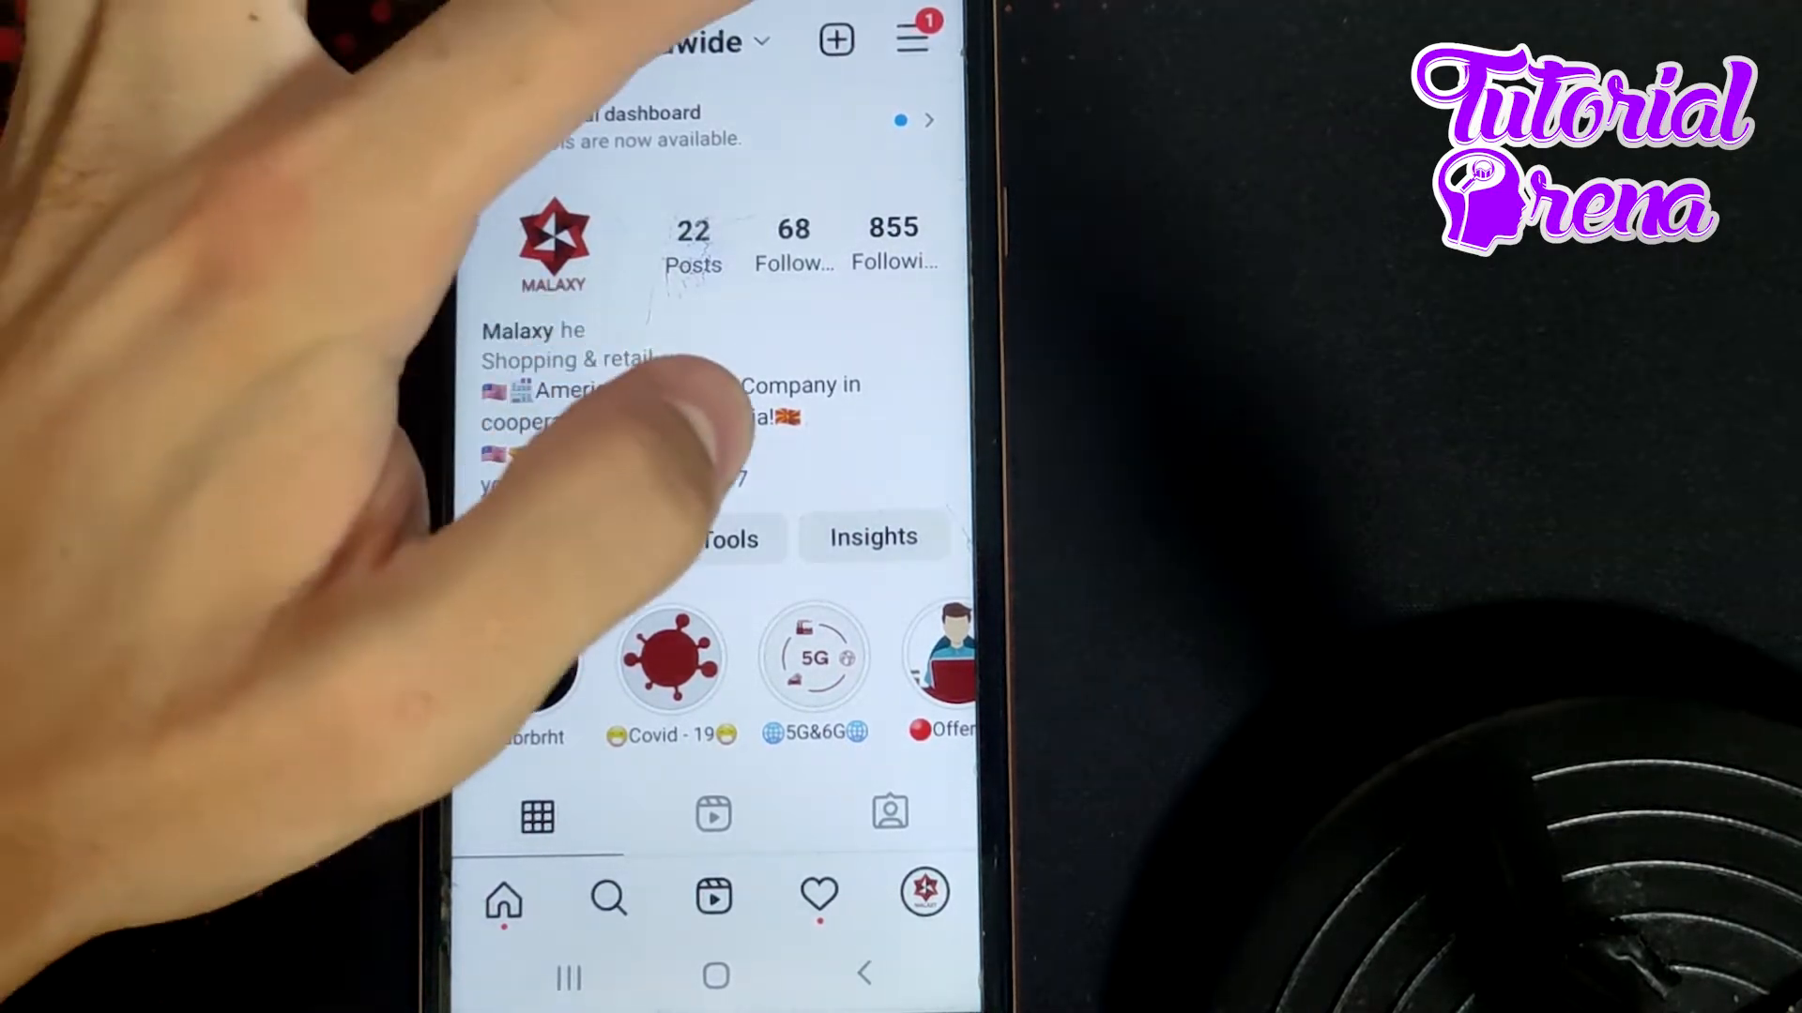
- Bring up the account menu from the profile page
left_click(912, 38)
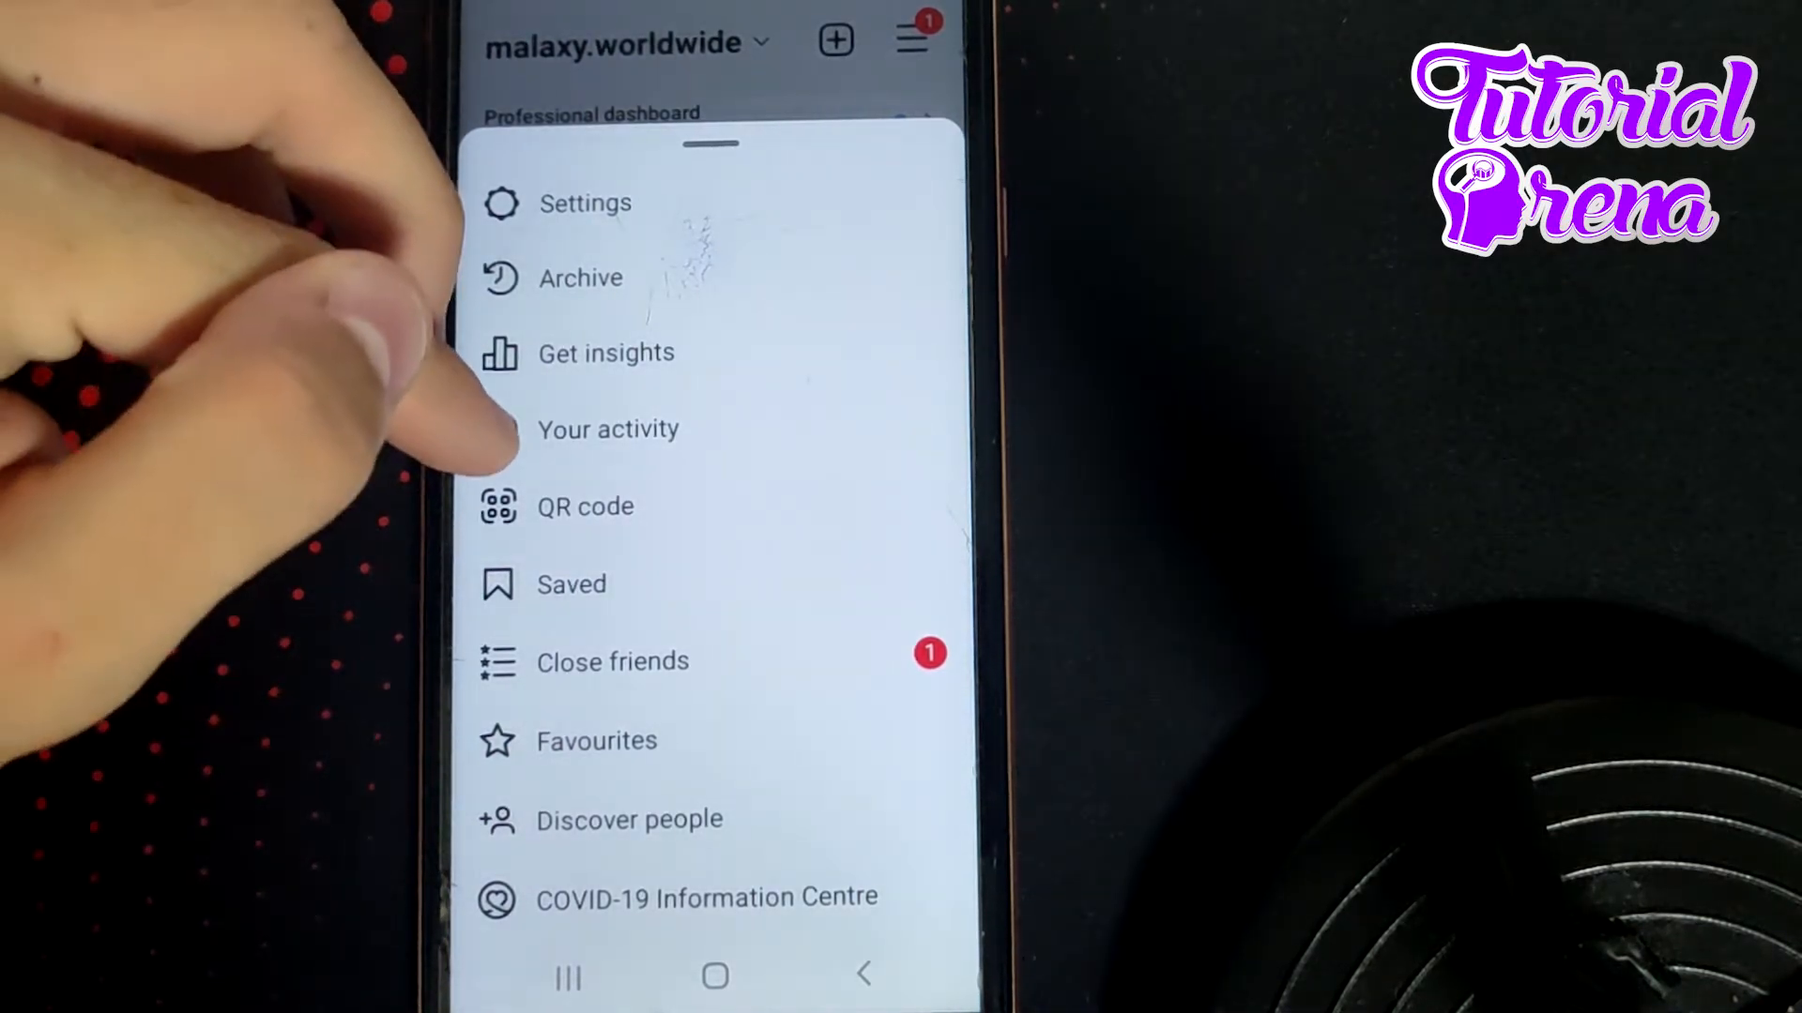
- Go to Your activity, listing Time Spent, Photos and Videos, Interactions and Account History
left_click(606, 428)
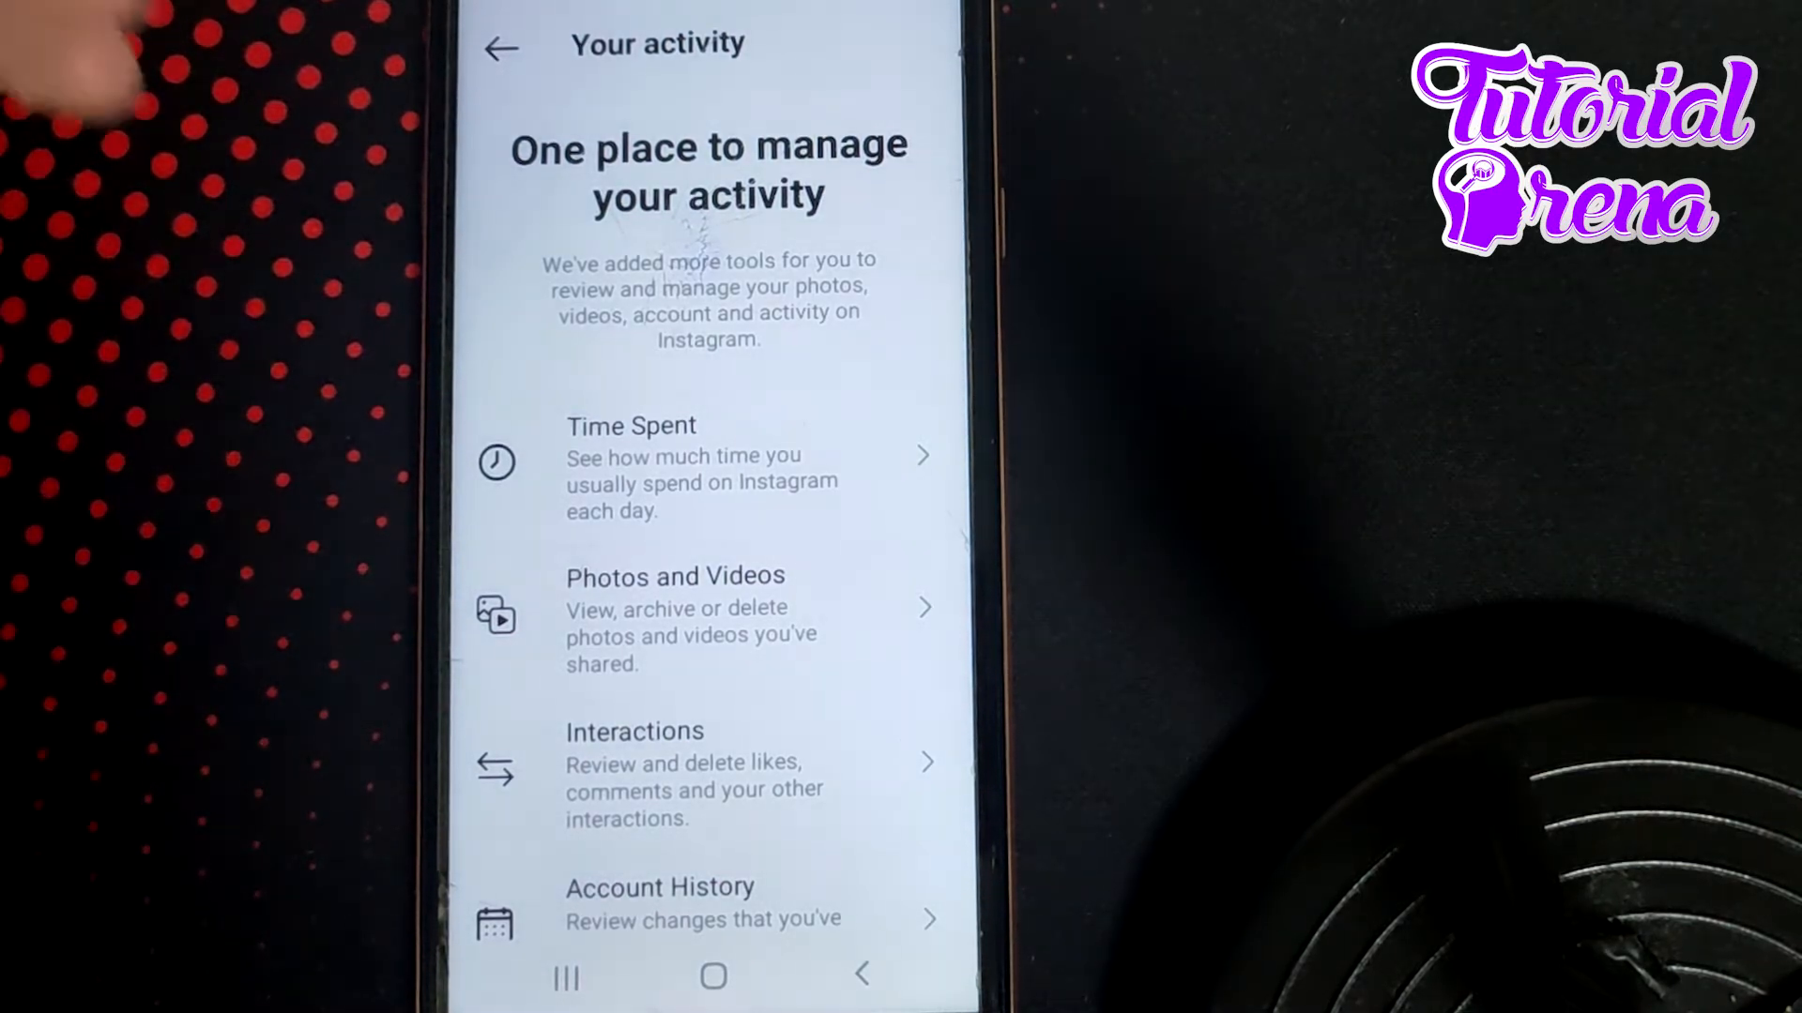
scroll("down", 3)
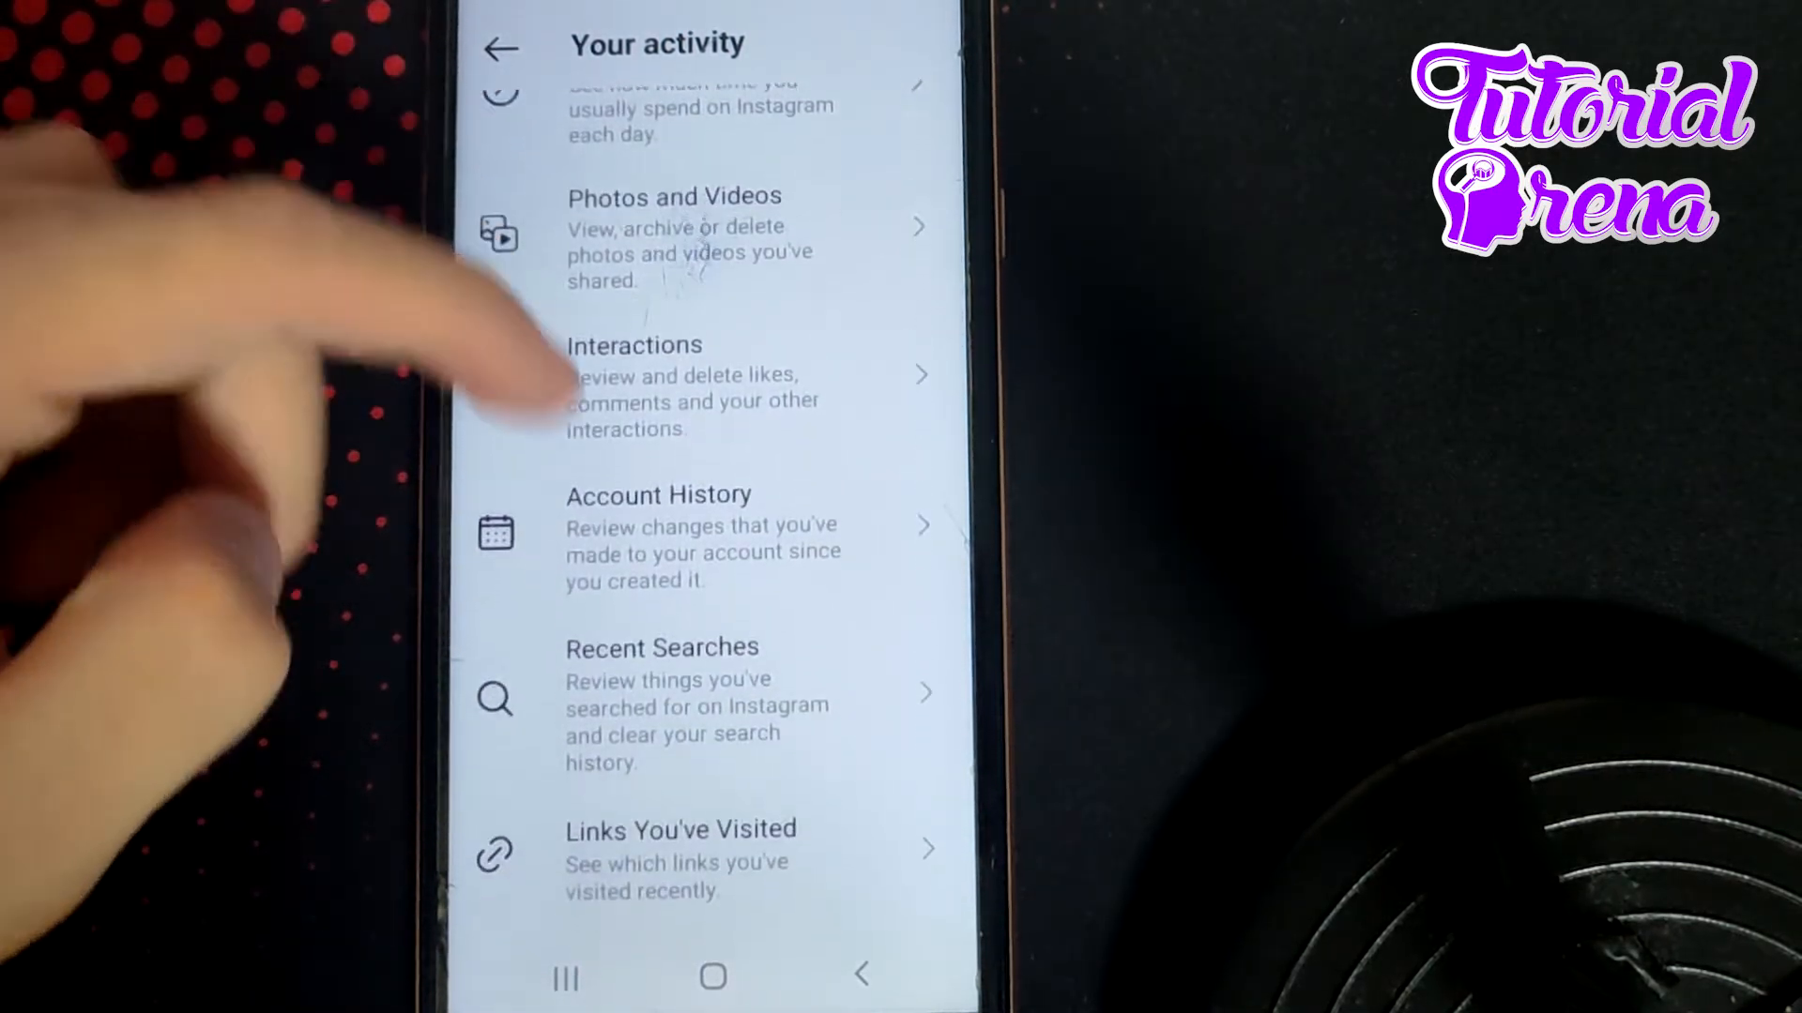
scroll("down", 3)
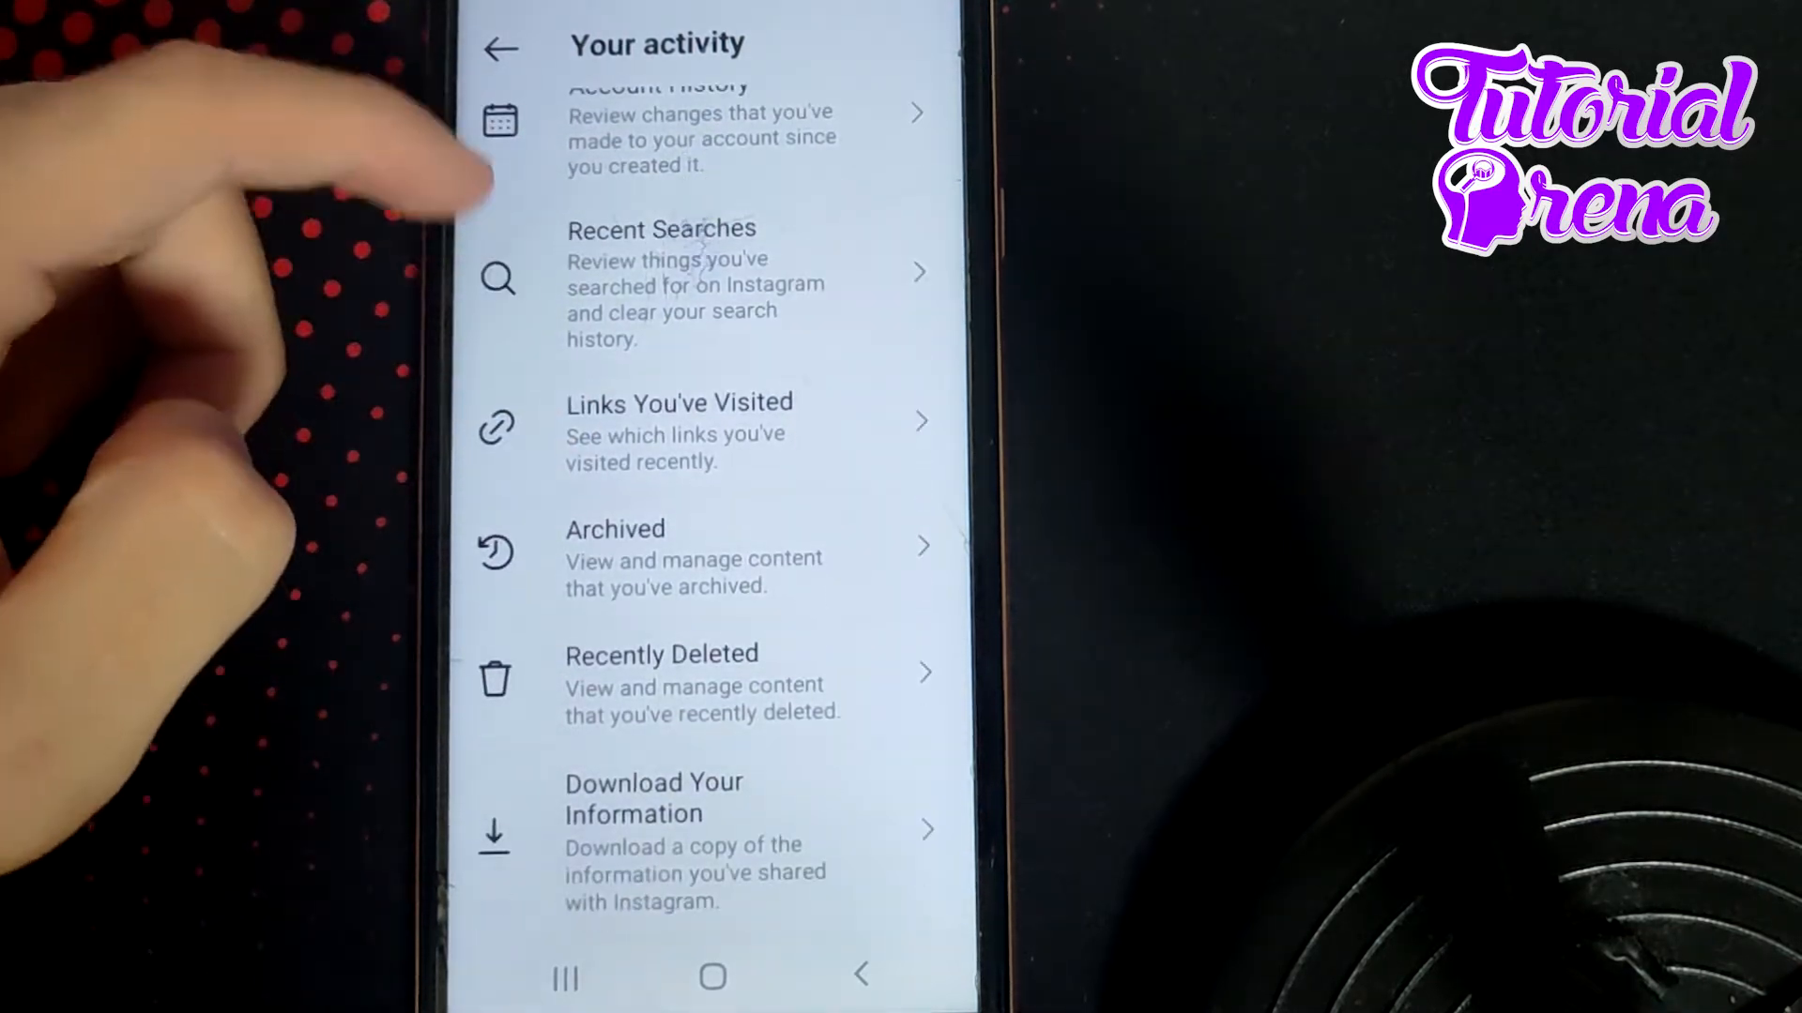
scroll("down", 3)
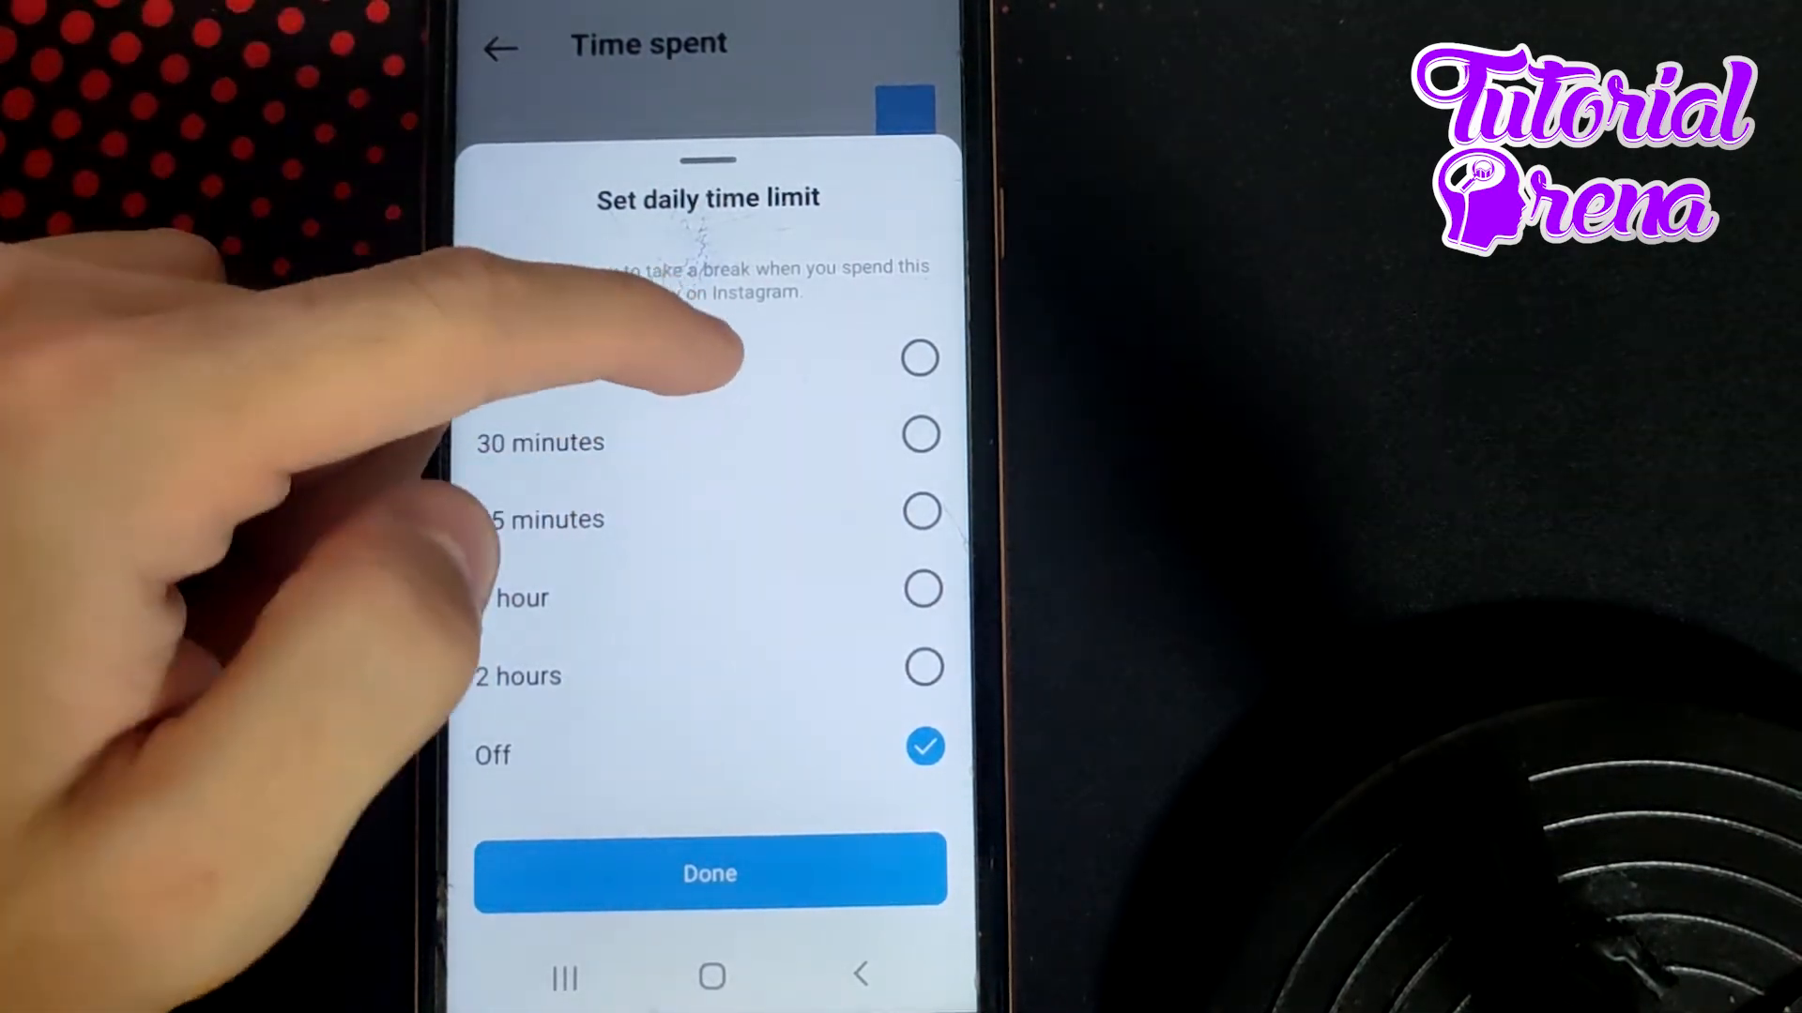
- Choose 15 minutes as the daily time limit
left_click(709, 873)
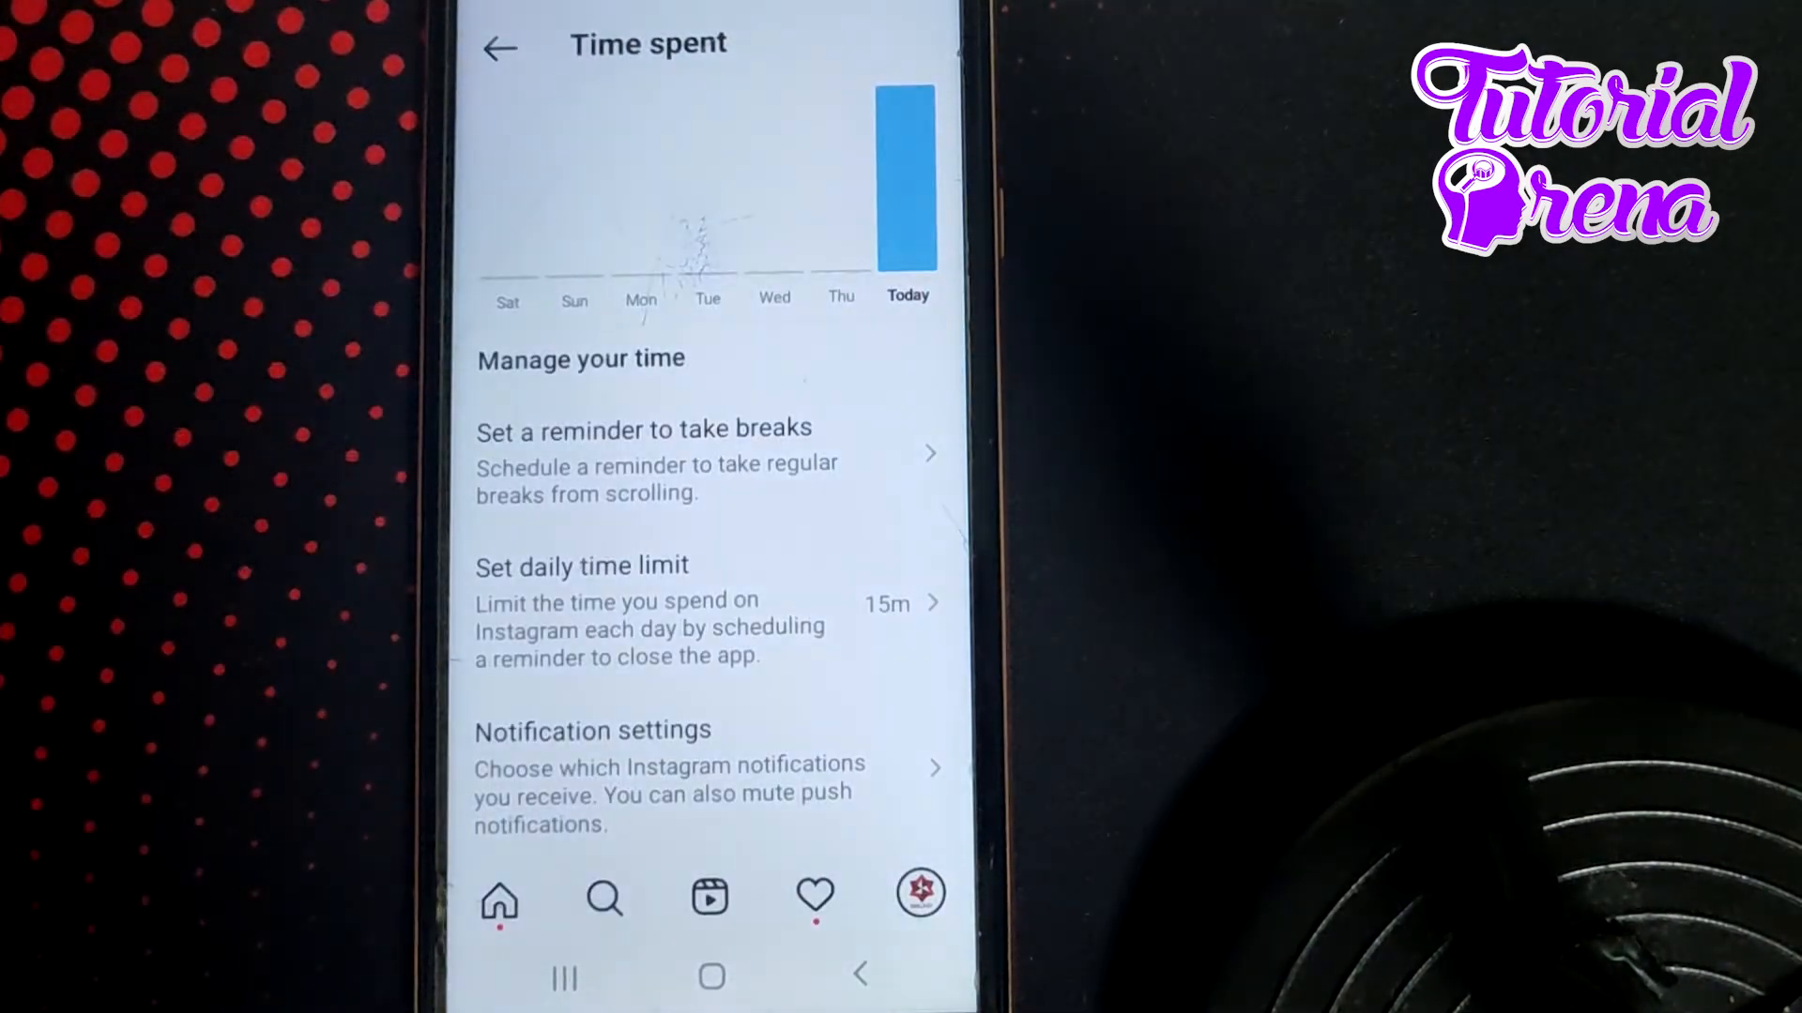